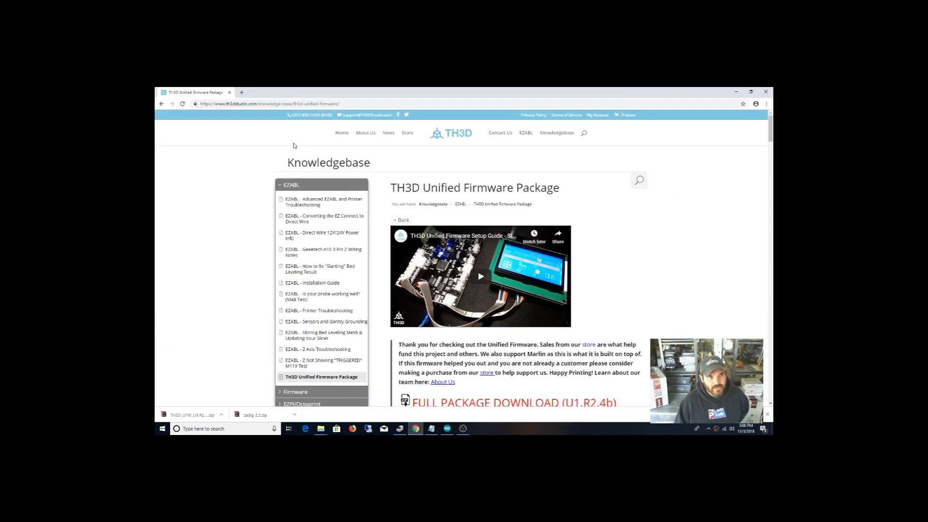
pyautogui.moveTo(632, 265)
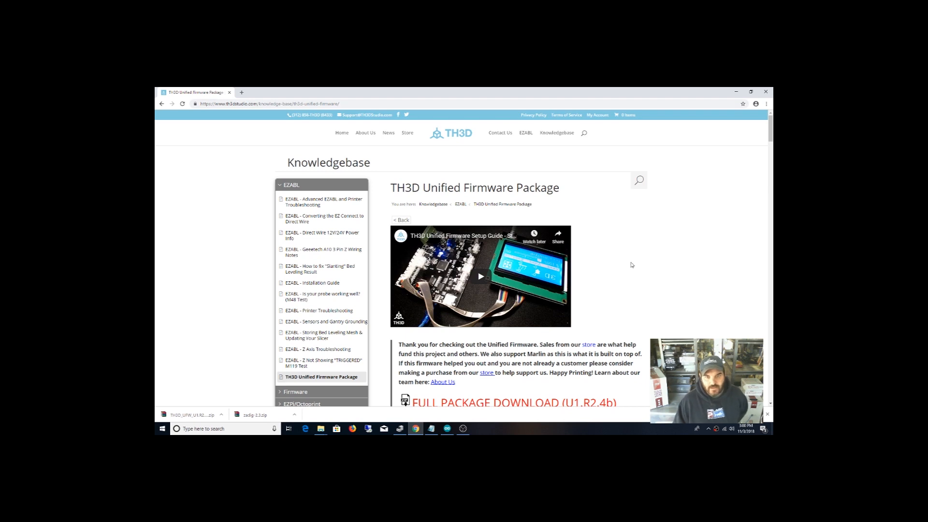
# - Scroll the Downloads listing to reach the extracted TH3D_UFW_U1.R2.4b firmware folder
pyautogui.scroll(-3)
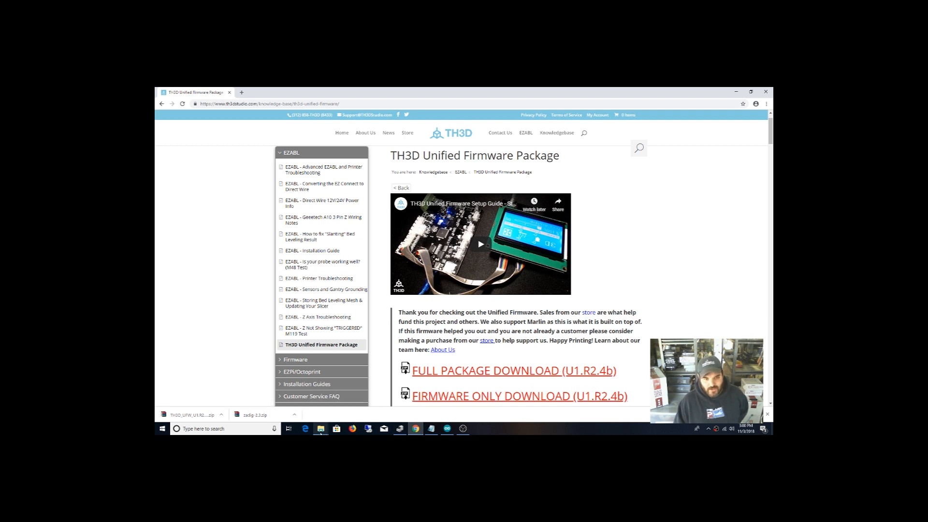
pyautogui.moveTo(321, 428)
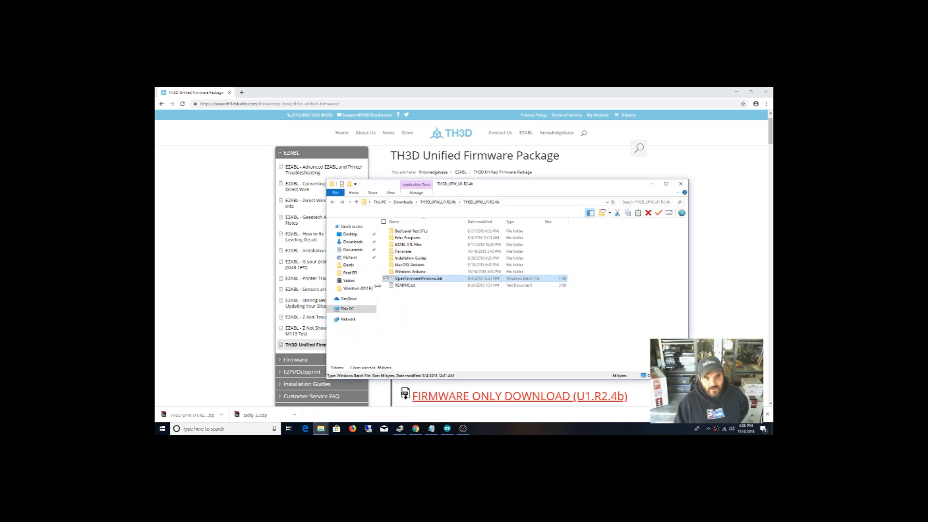
pyautogui.moveTo(419, 279)
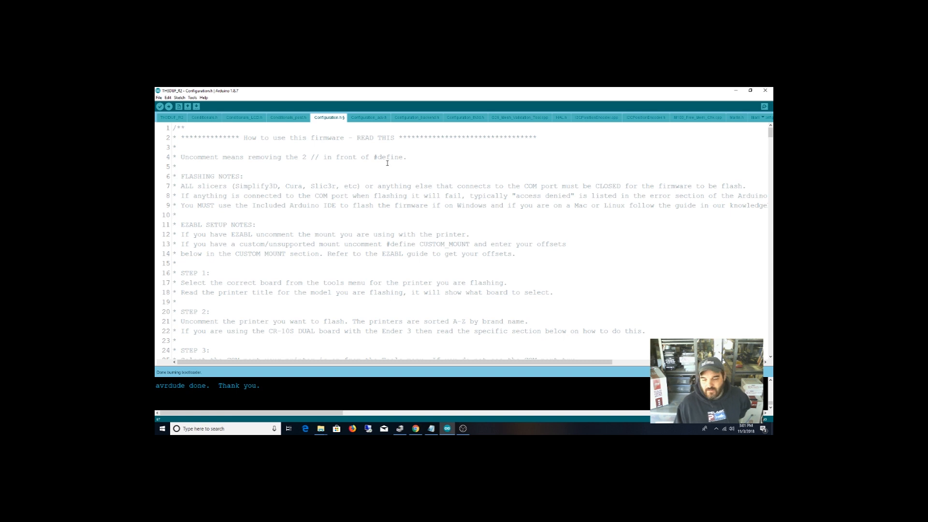
pyautogui.moveTo(387, 186)
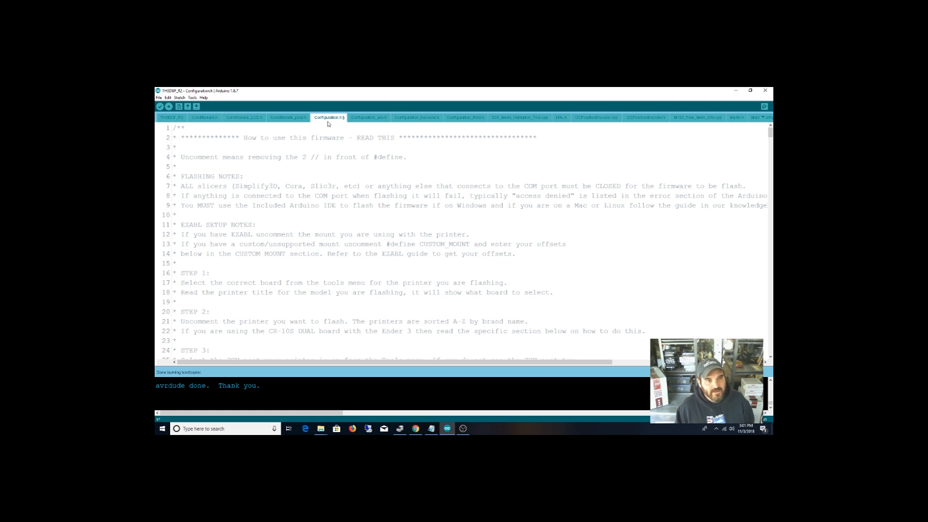
pyautogui.moveTo(331, 122)
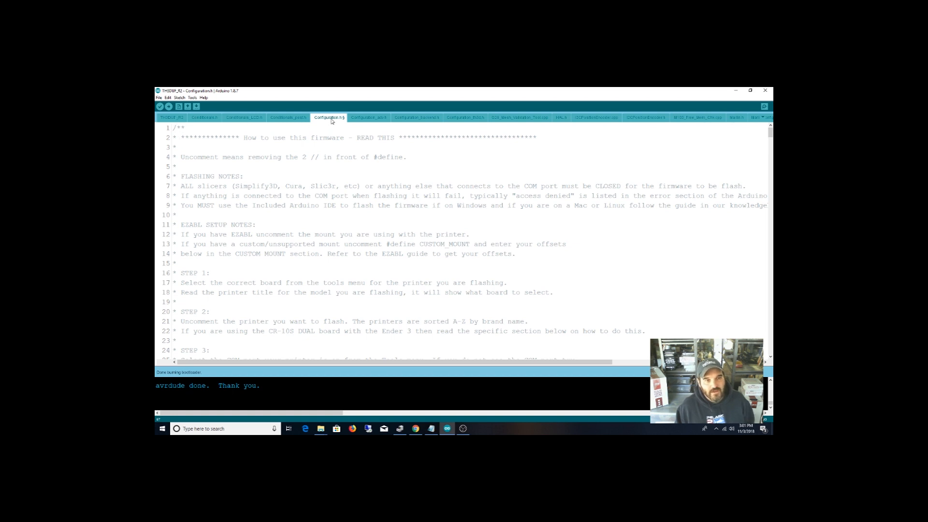
# - Scroll Configuration.h to the ANET Printers section and uncomment #define ANET_E10
pyautogui.scroll(-3)
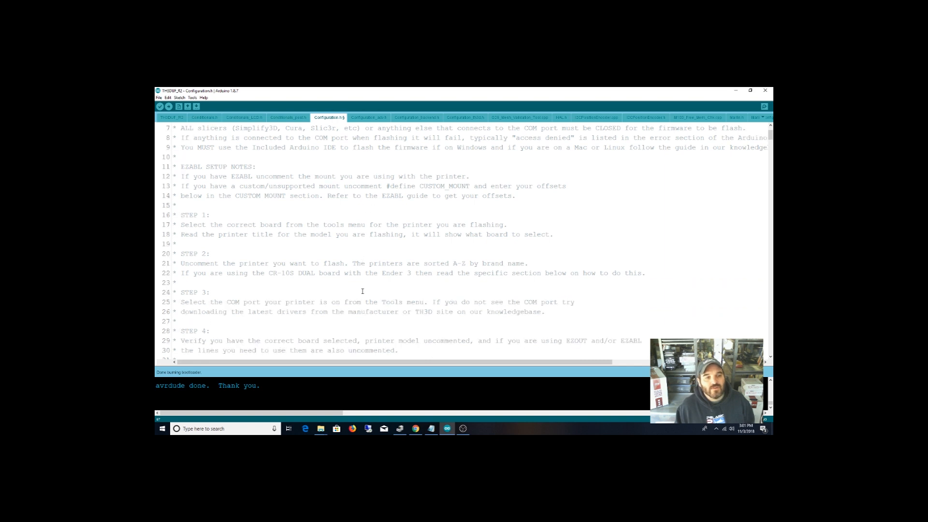
pyautogui.scroll(-3)
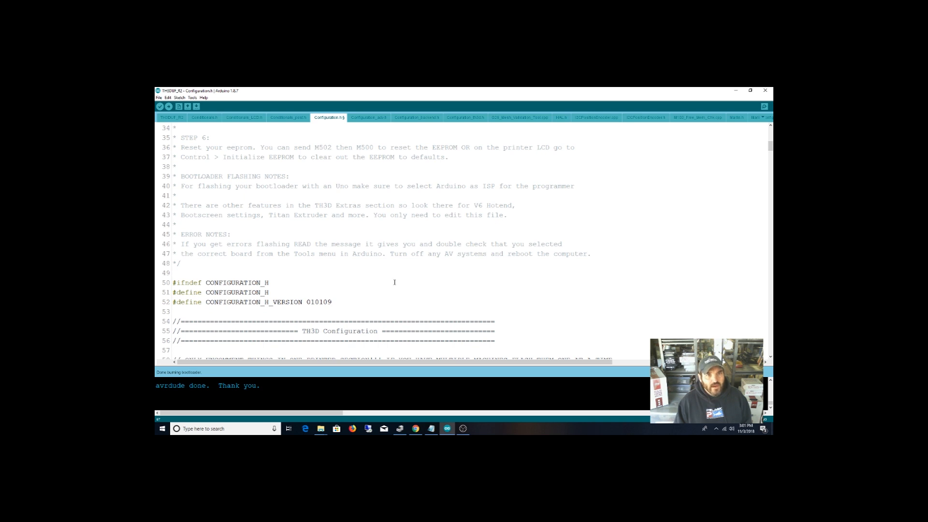
pyautogui.moveTo(390, 297)
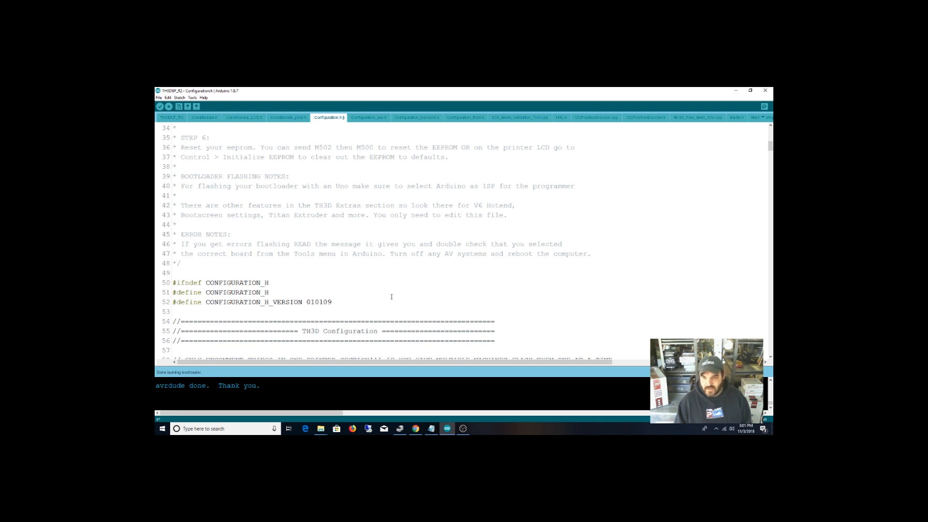
pyautogui.scroll(-3)
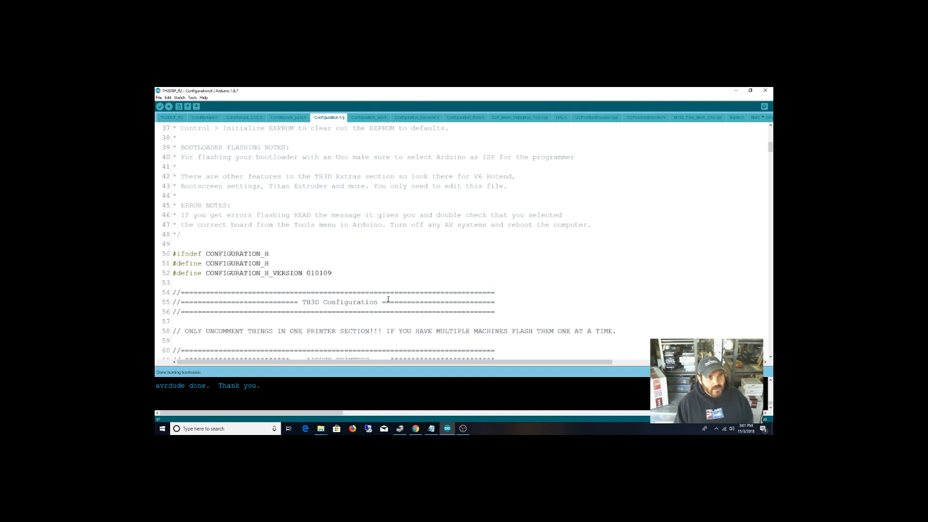
pyautogui.scroll(-3)
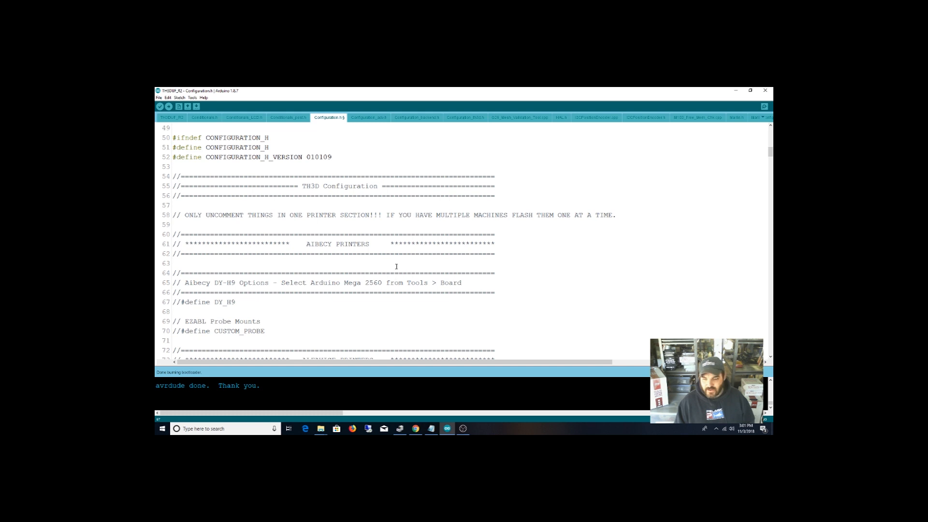
pyautogui.scroll(-3)
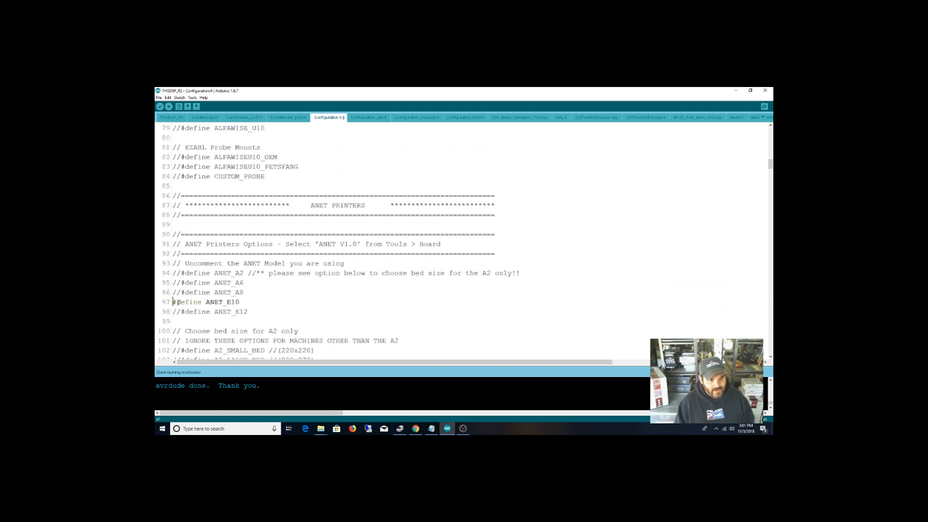
pyautogui.scroll(-3)
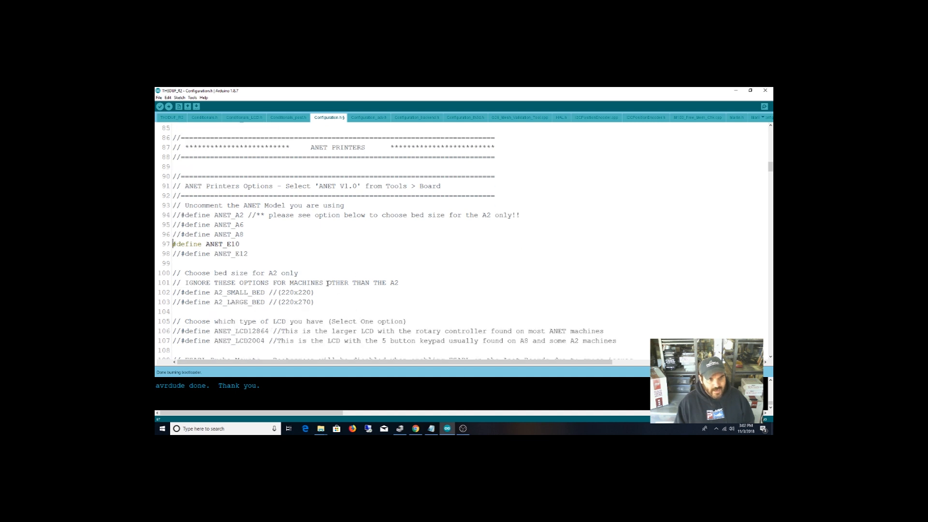
pyautogui.scroll(-3)
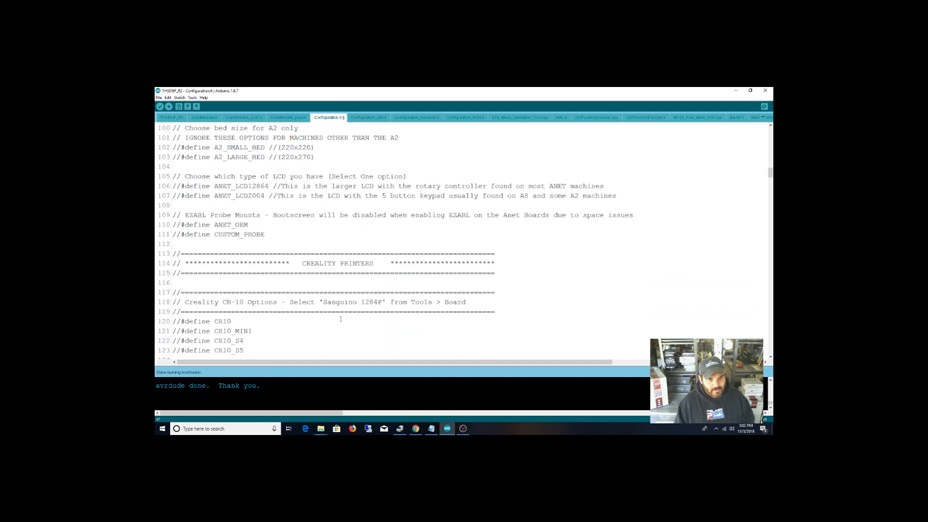
pyautogui.scroll(-3)
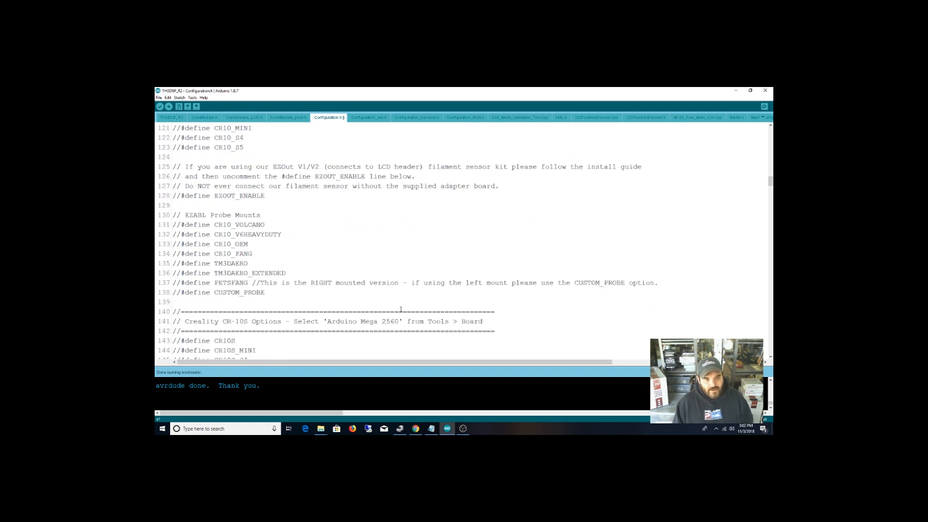
pyautogui.scroll(-3)
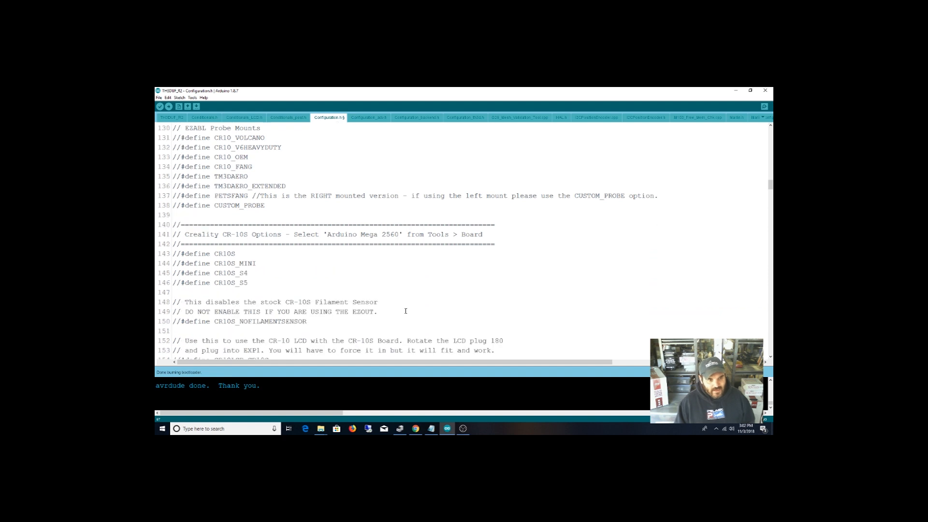
pyautogui.scroll(-3)
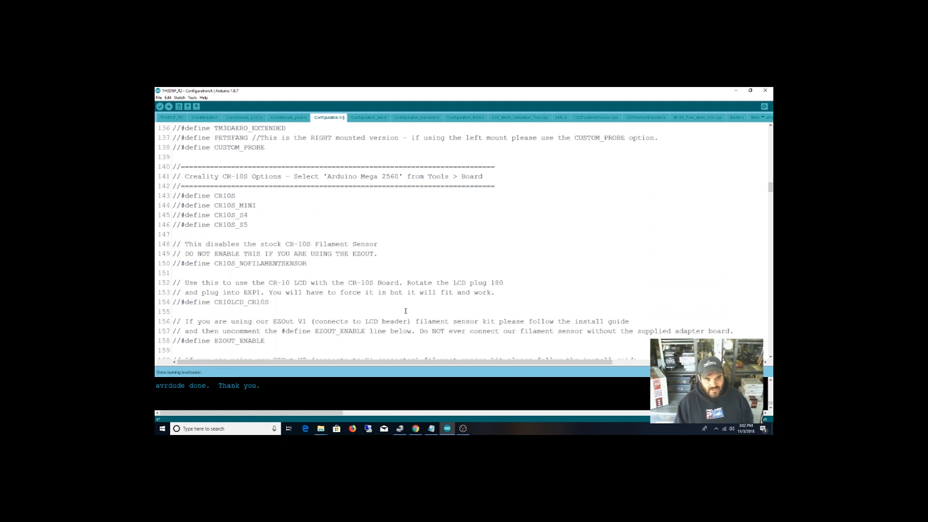
pyautogui.scroll(-3)
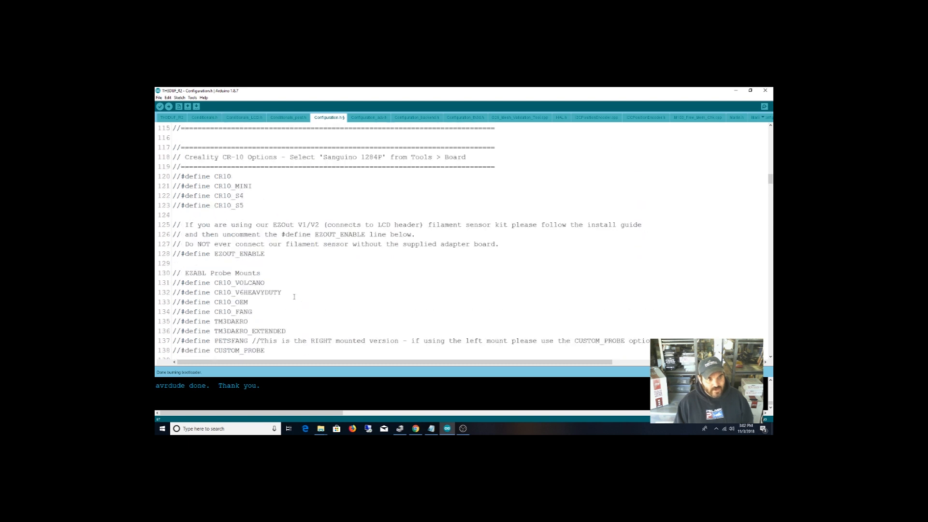
pyautogui.scroll(3)
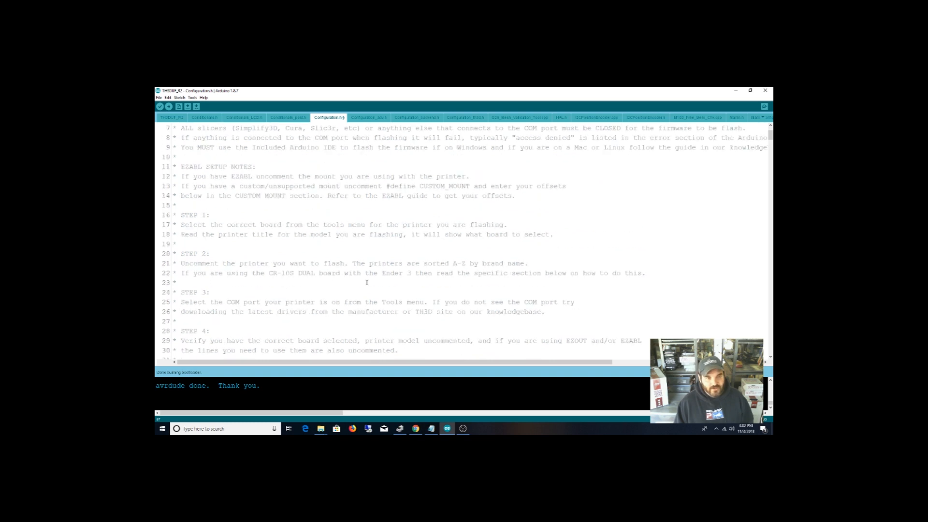
pyautogui.scroll(-3)
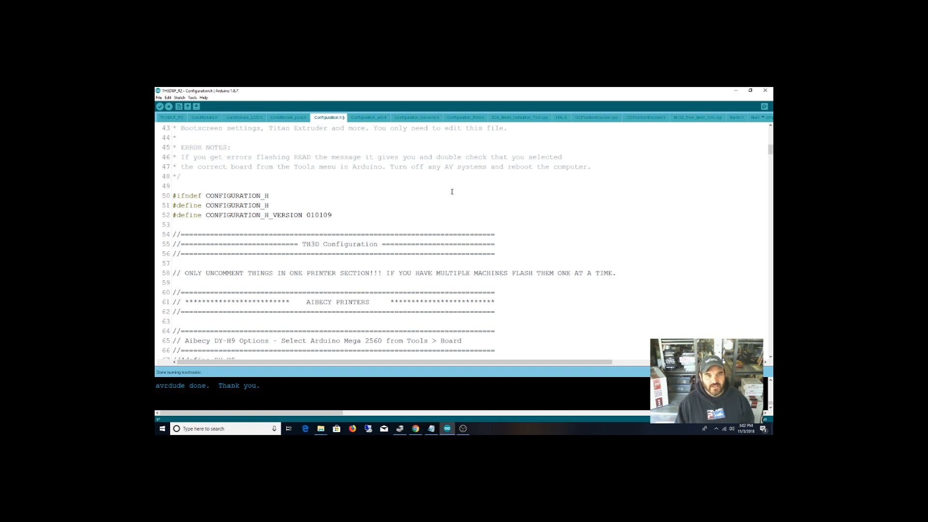
pyautogui.scroll(-3)
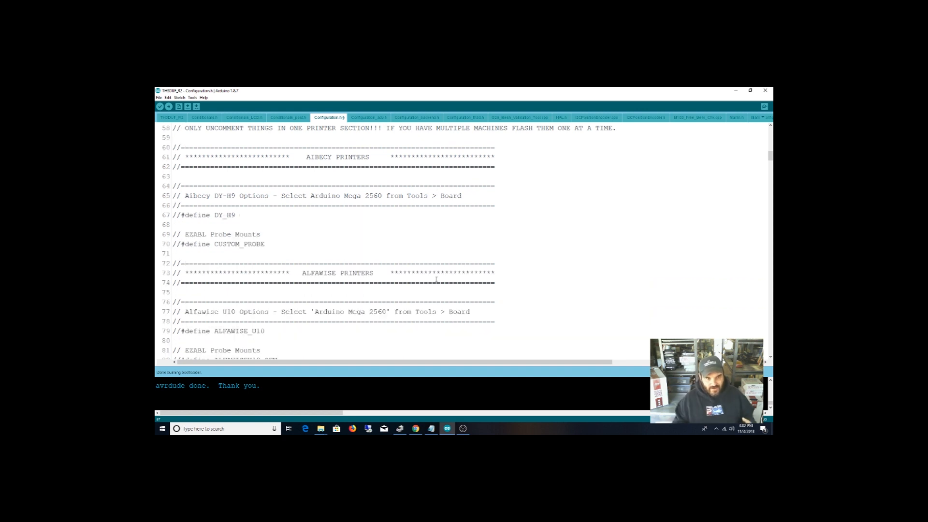
pyautogui.scroll(-3)
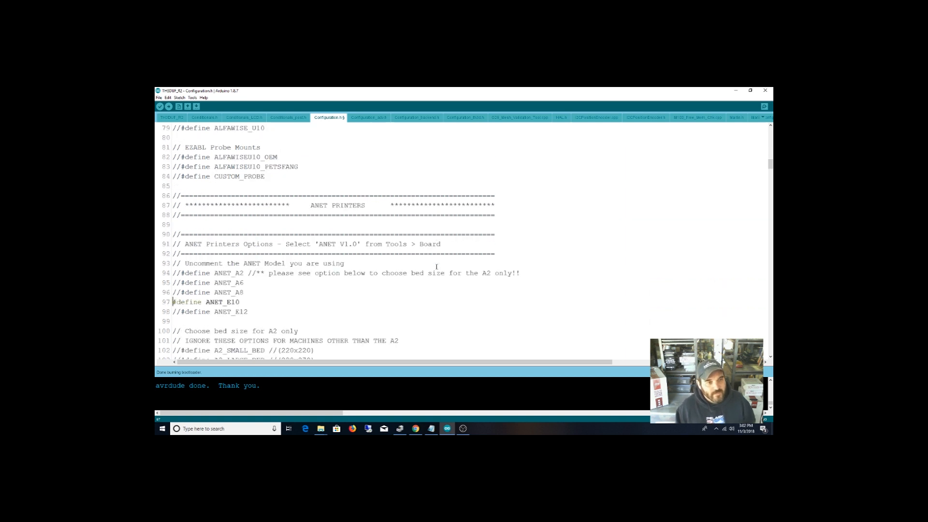
pyautogui.scroll(-3)
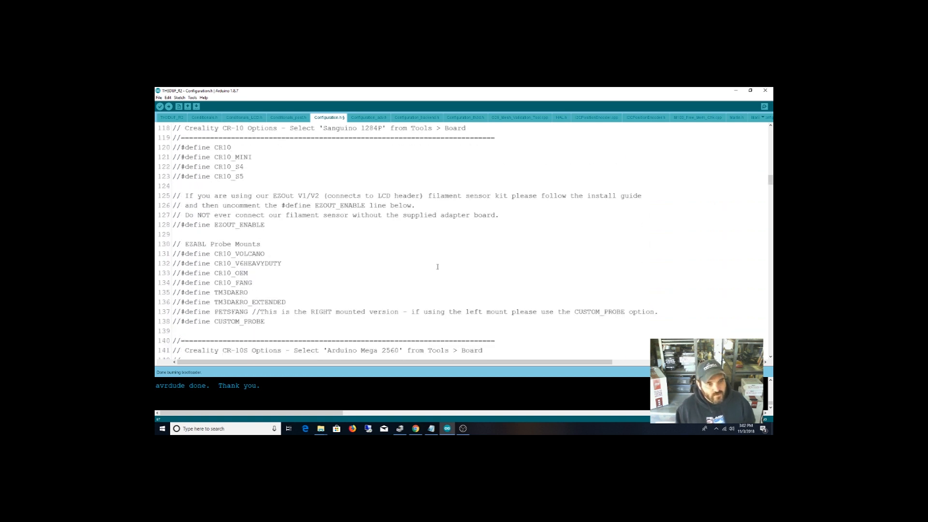
pyautogui.scroll(-3)
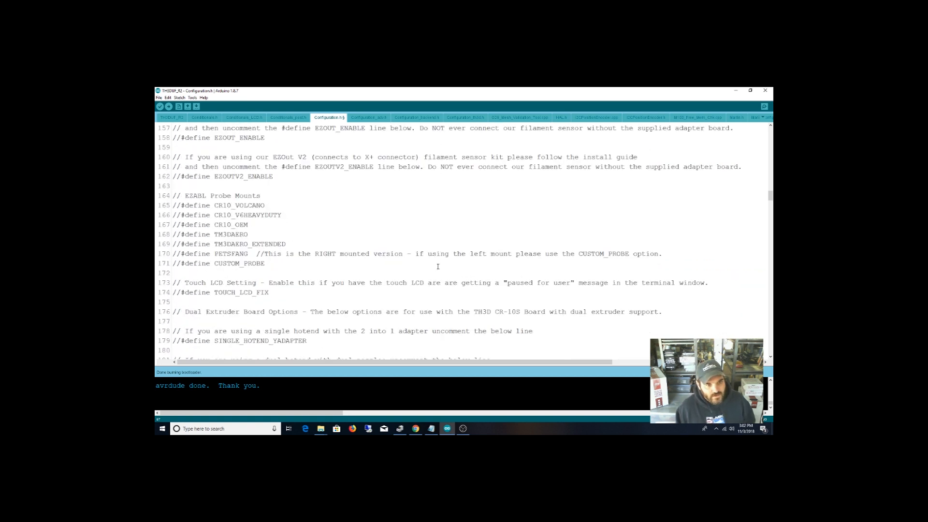
pyautogui.scroll(-3)
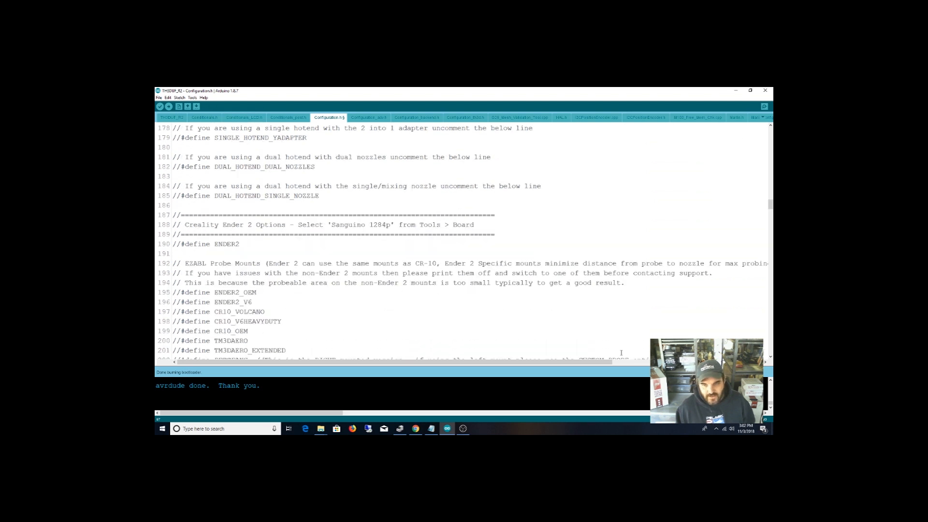
pyautogui.scroll(-3)
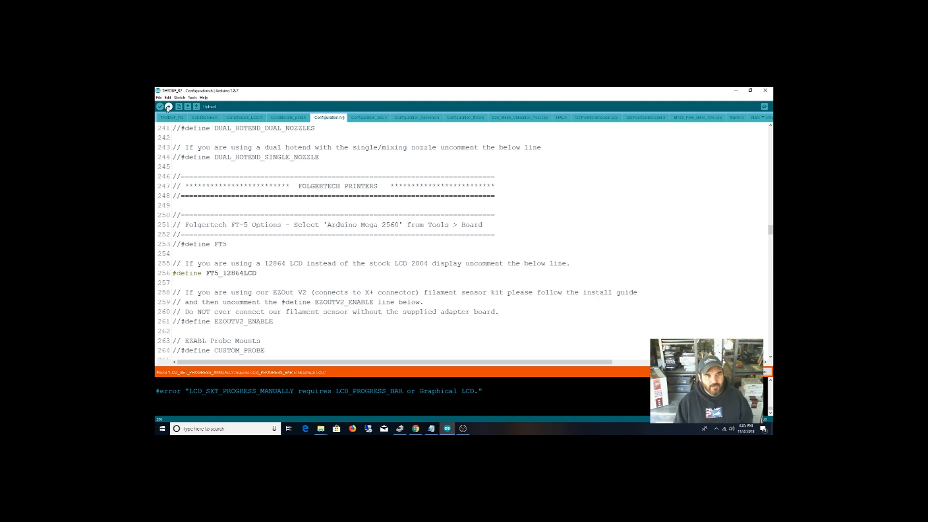
# - Upload the configured Anet E10 firmware to the printer's board
pyautogui.click(160, 107)
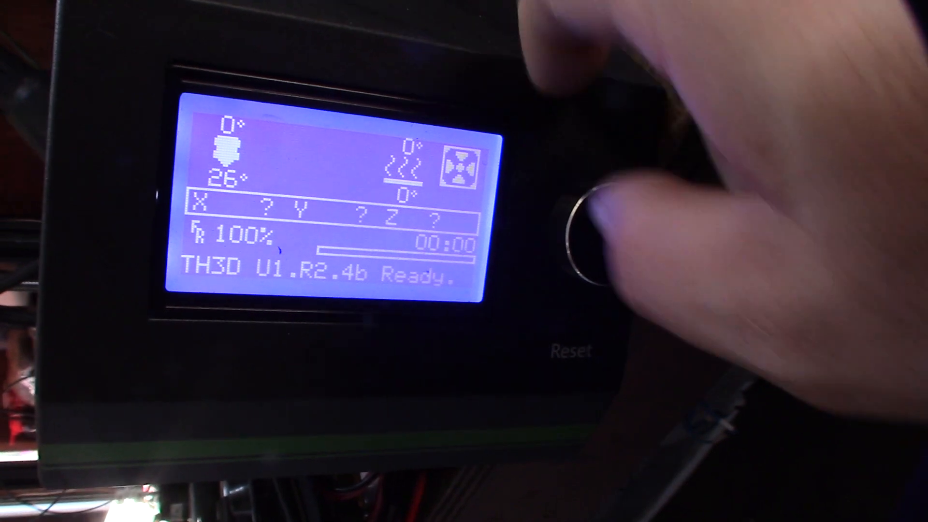
# - With 'TH3D U1.R2.4b Ready.' shown, bring up the printer's main menu via the control knob
pyautogui.click(586, 237)
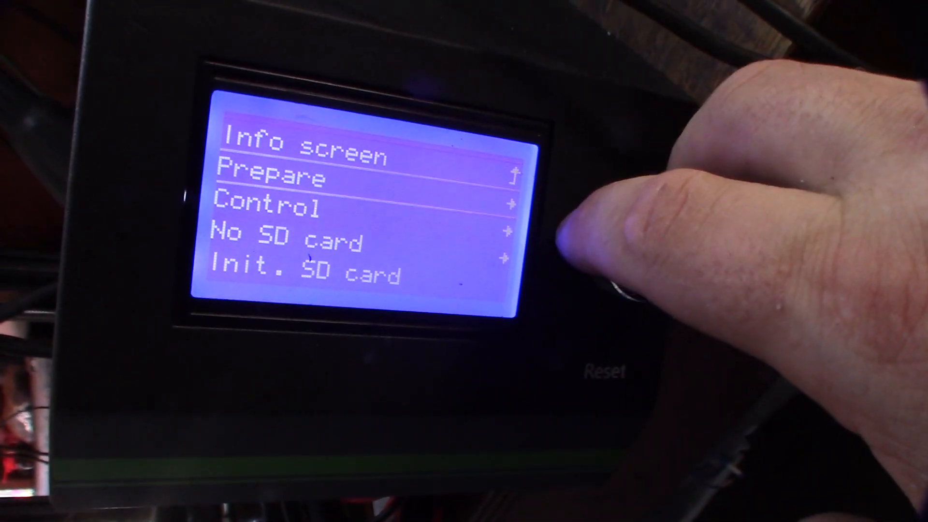